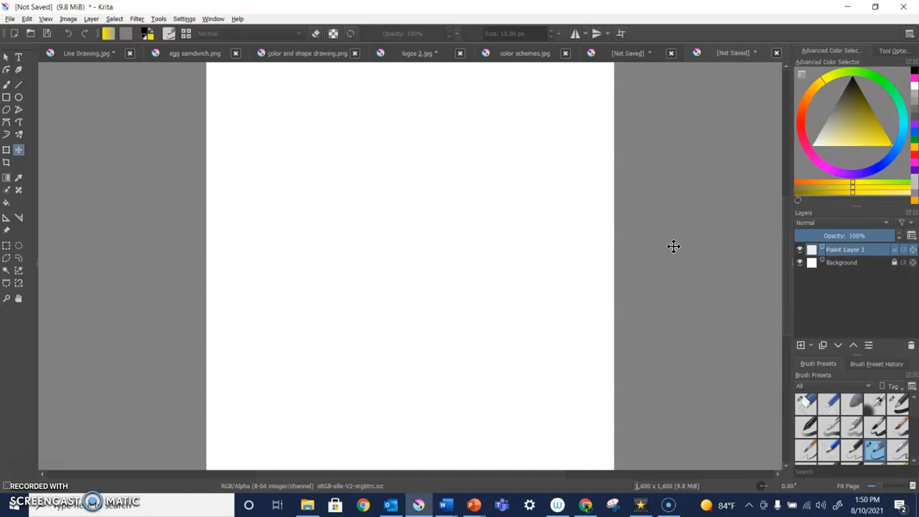
mouse_move(644, 181)
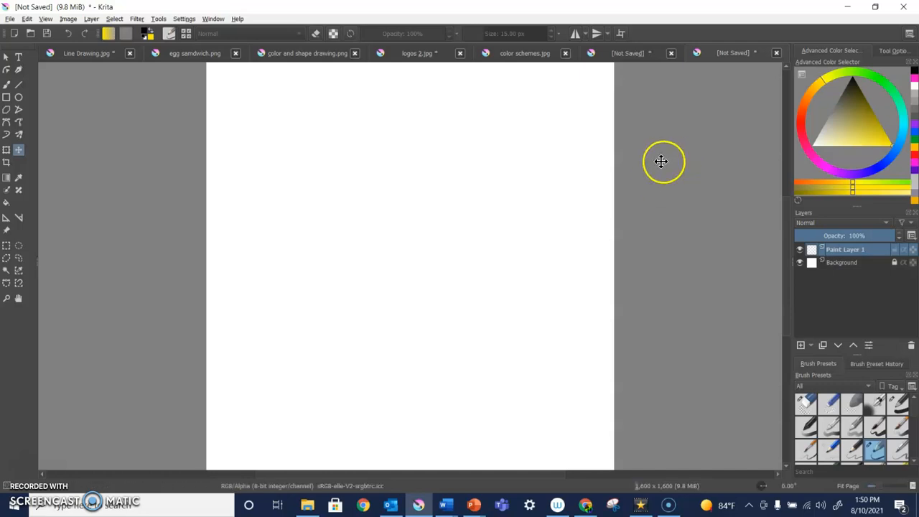
mouse_move(566, 103)
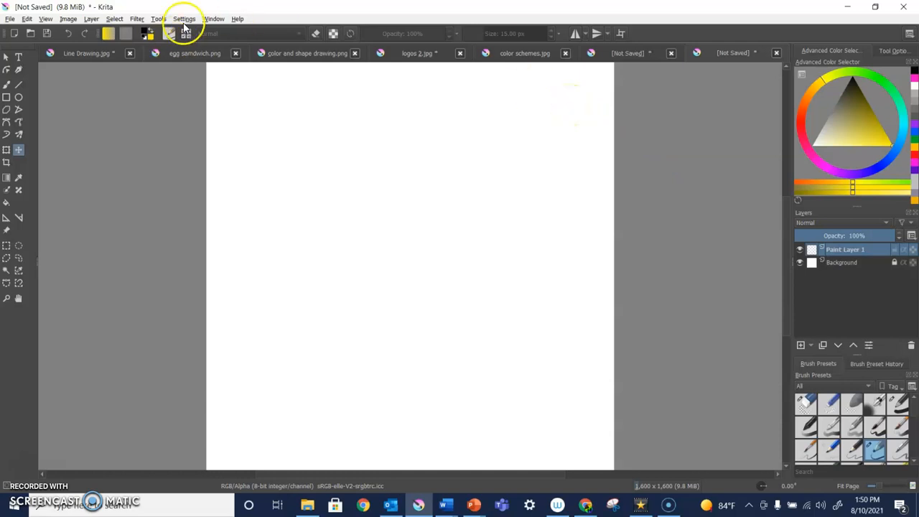
mouse_move(187, 167)
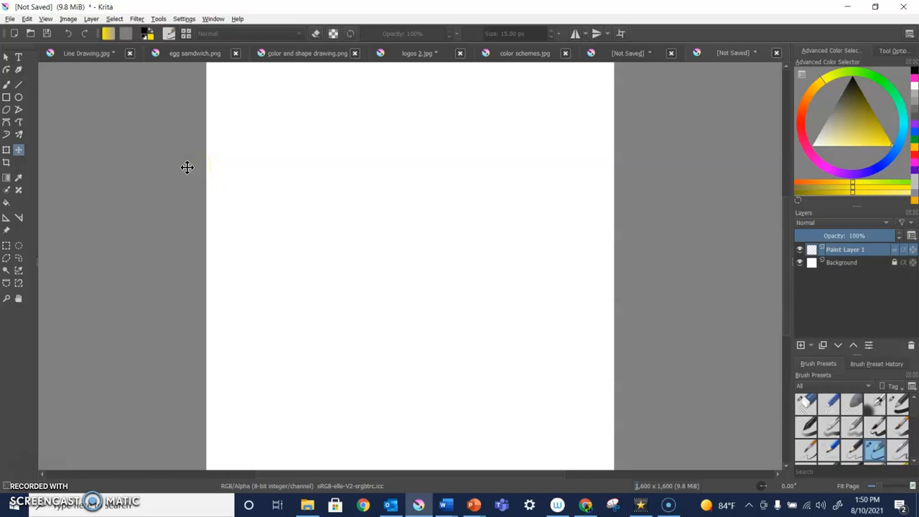
- Hide all docker panels, restore them, then view and dismiss the list of available dockers
click(184, 18)
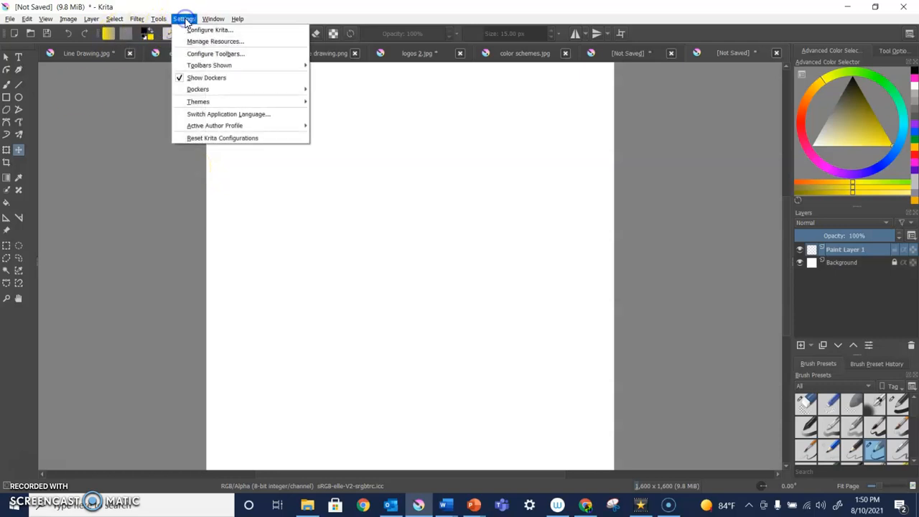
mouse_move(207, 77)
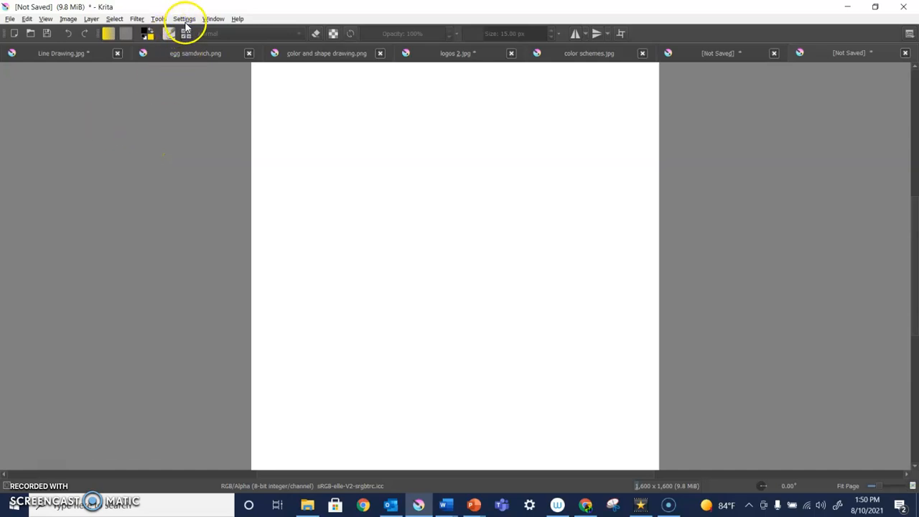
click(185, 18)
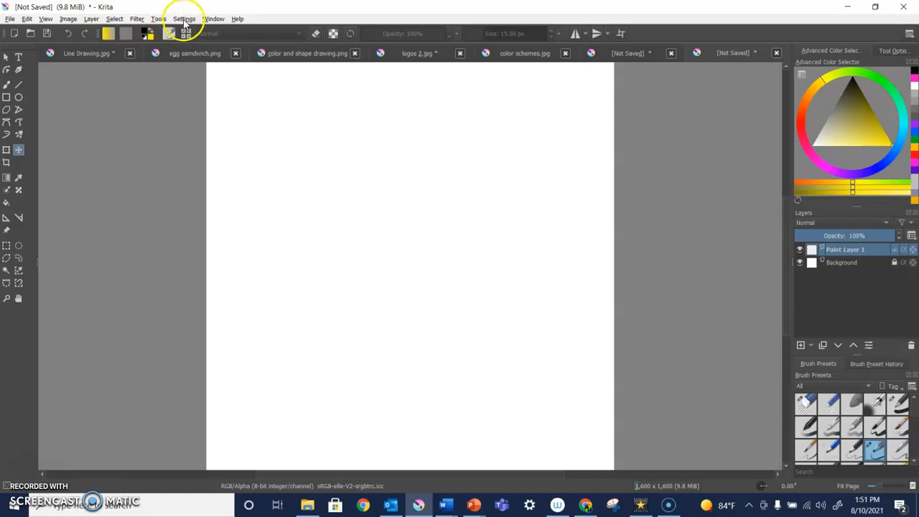
click(184, 19)
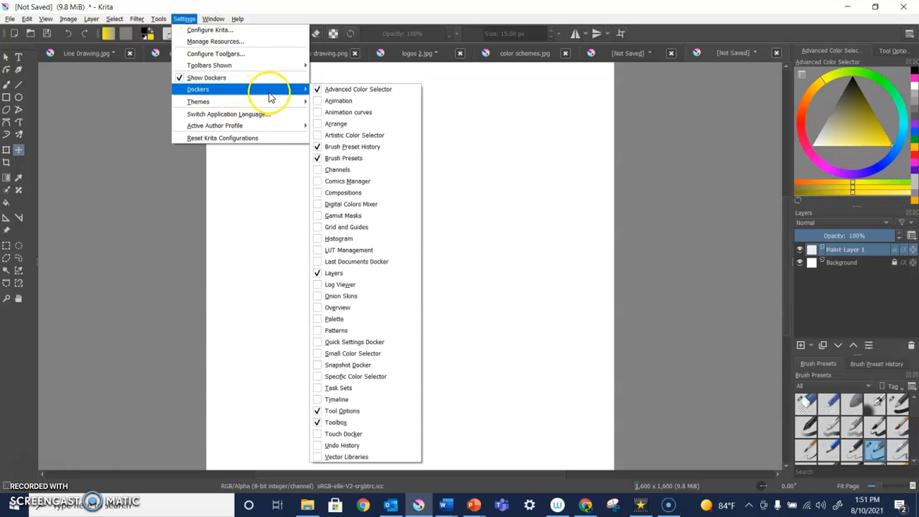
mouse_move(347, 423)
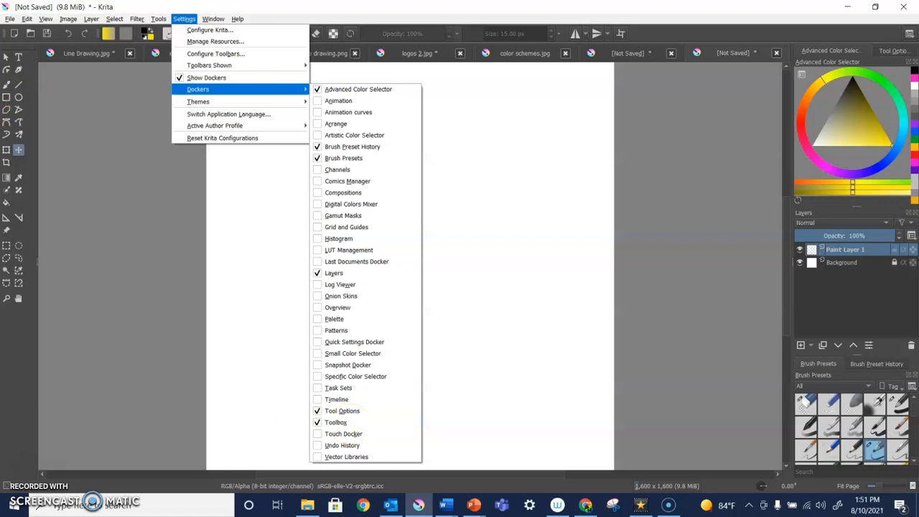
mouse_move(59, 79)
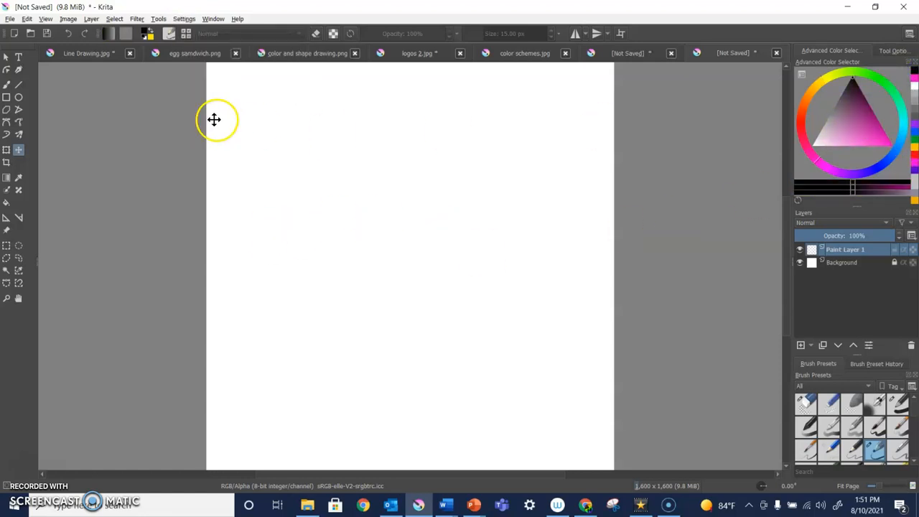
click(184, 18)
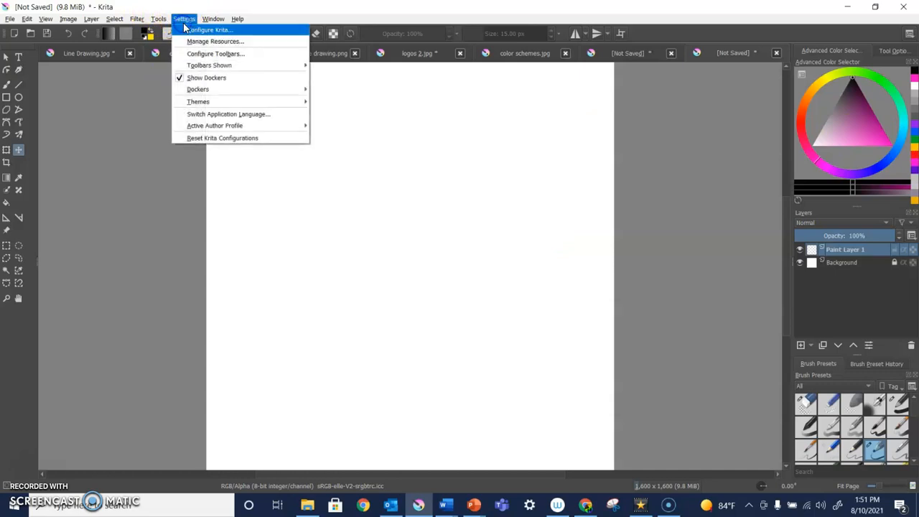
mouse_move(285, 95)
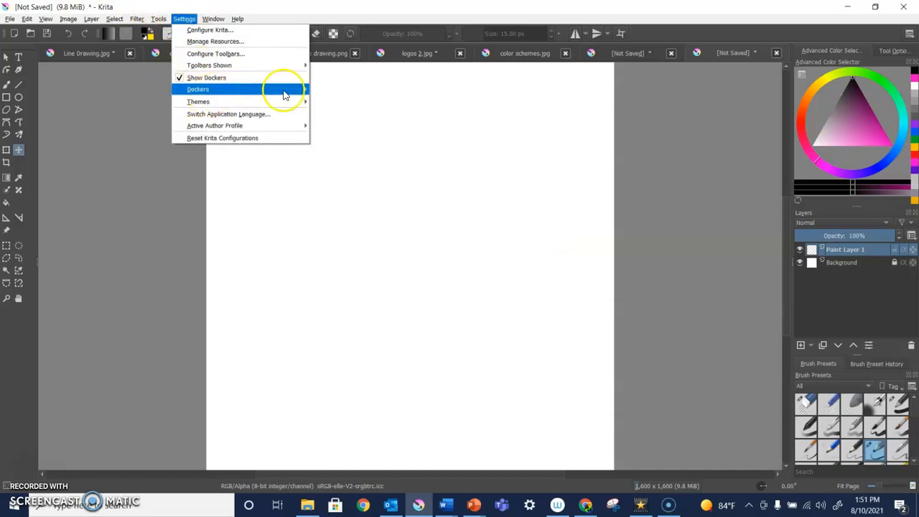
click(198, 89)
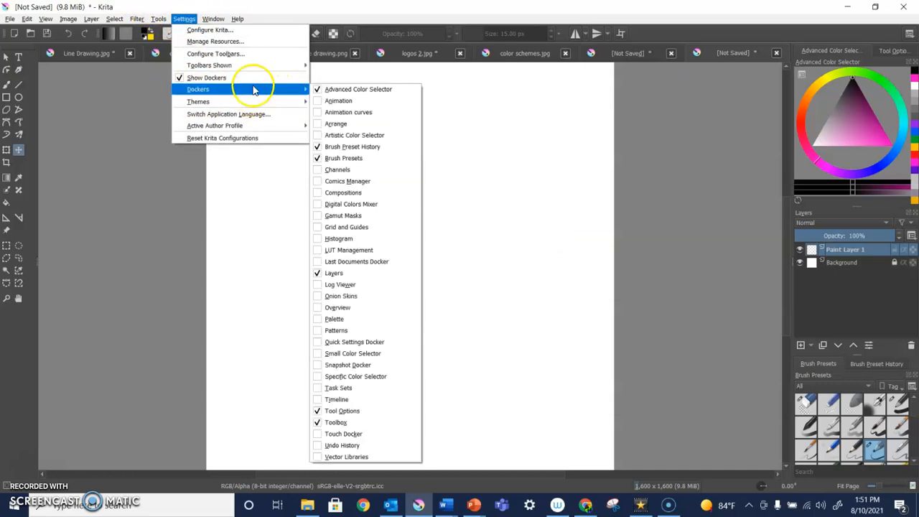
click(342, 156)
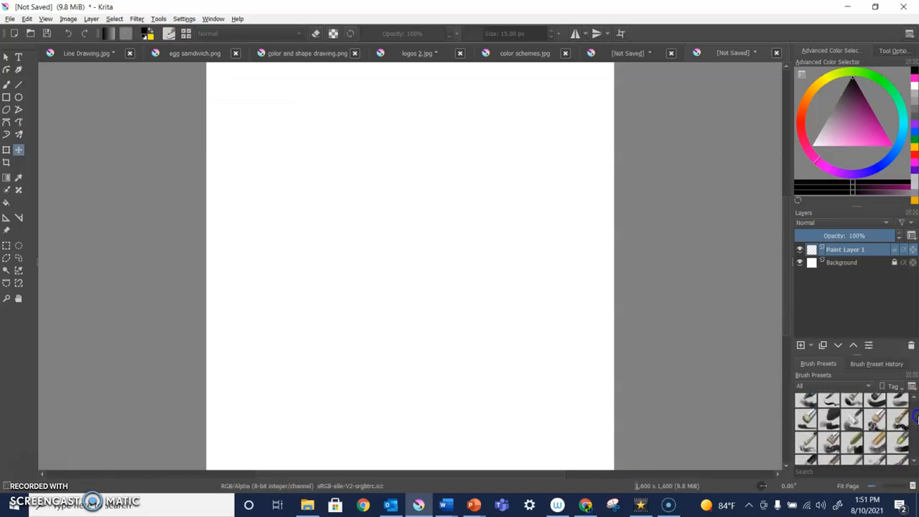
- Browse the recently used brush presets, return to the full collection, and bring up the docker list again
scroll(down, 3)
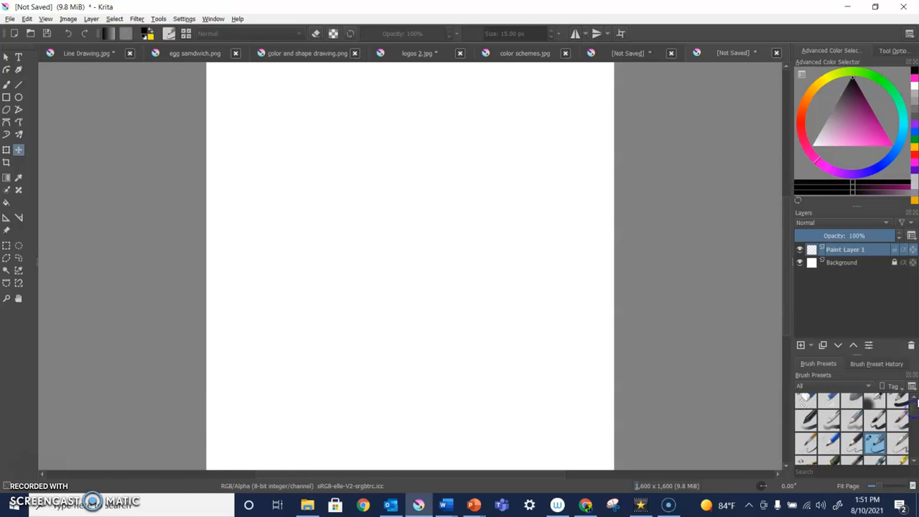
click(876, 363)
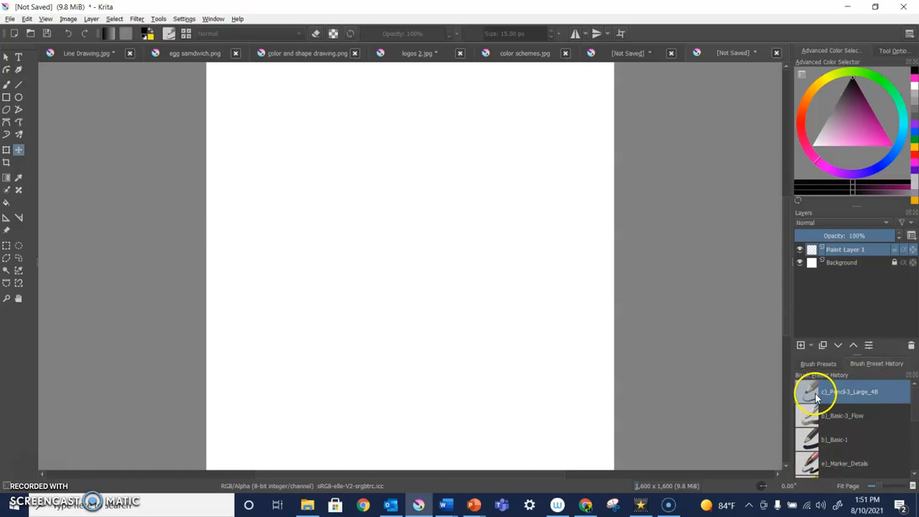
click(813, 365)
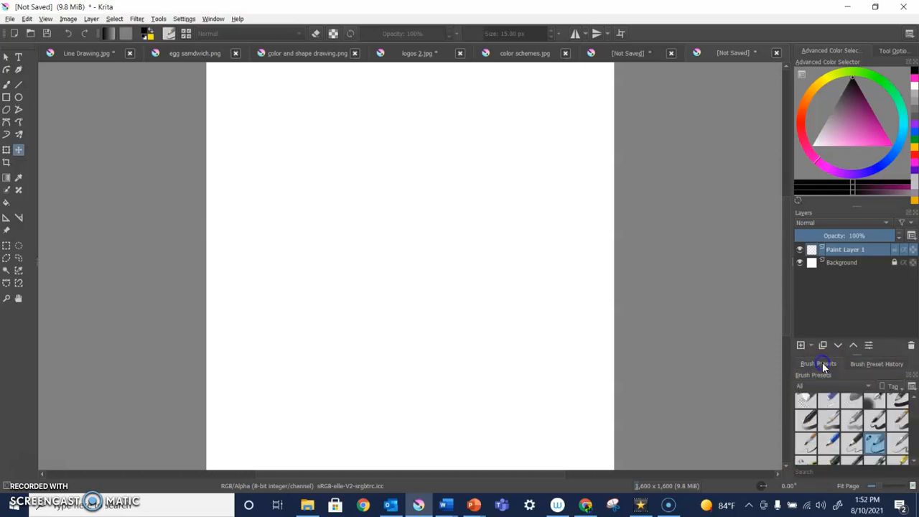
click(184, 18)
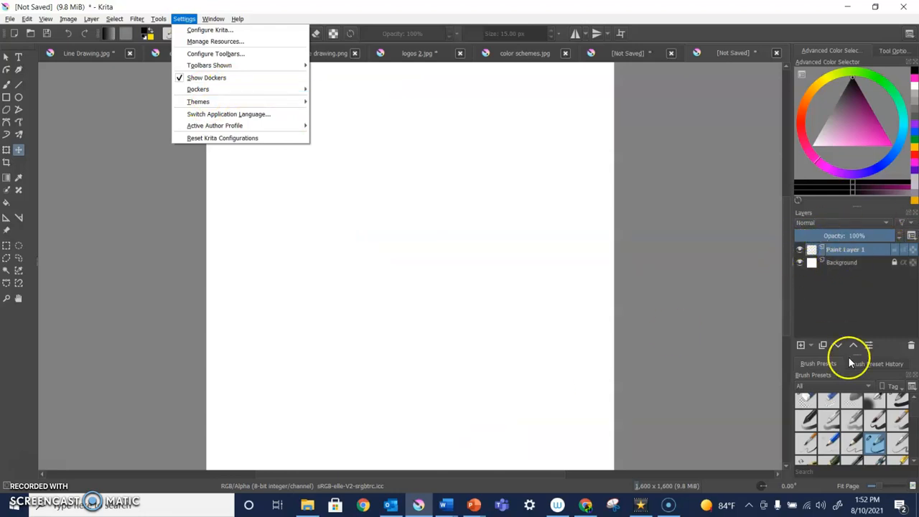
mouse_move(816, 354)
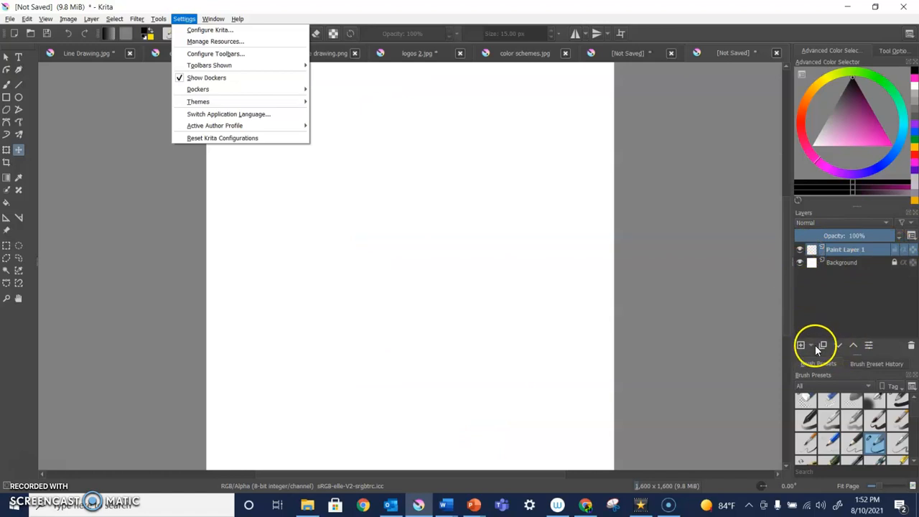
click(198, 89)
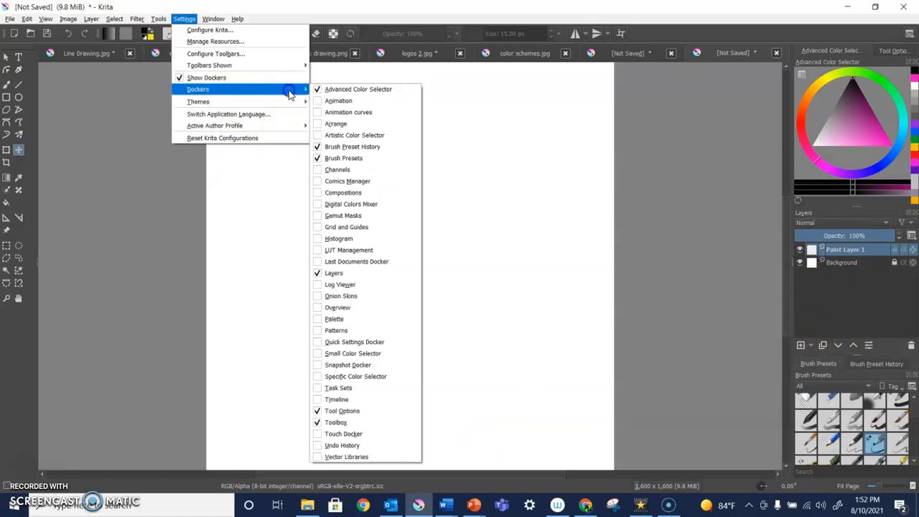
mouse_move(388, 244)
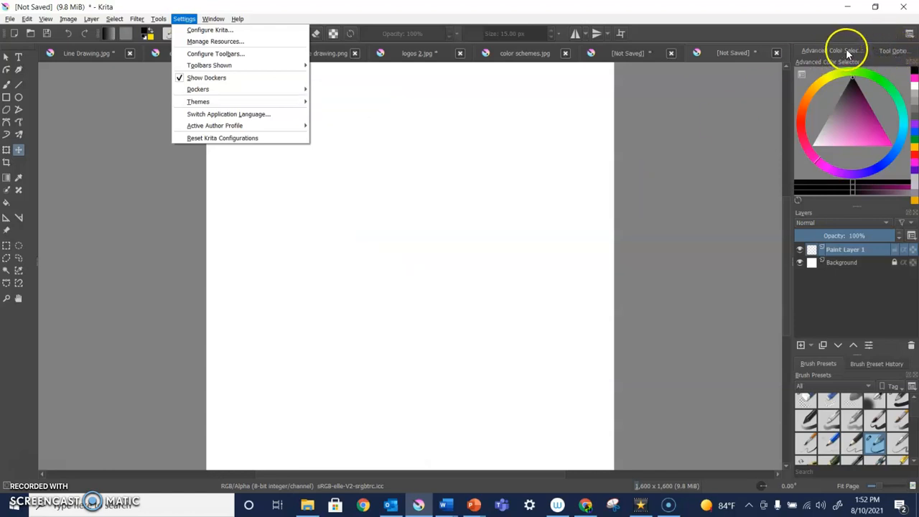
- Show the Tool Options docker and set new shapes to fill with the background colour
click(899, 51)
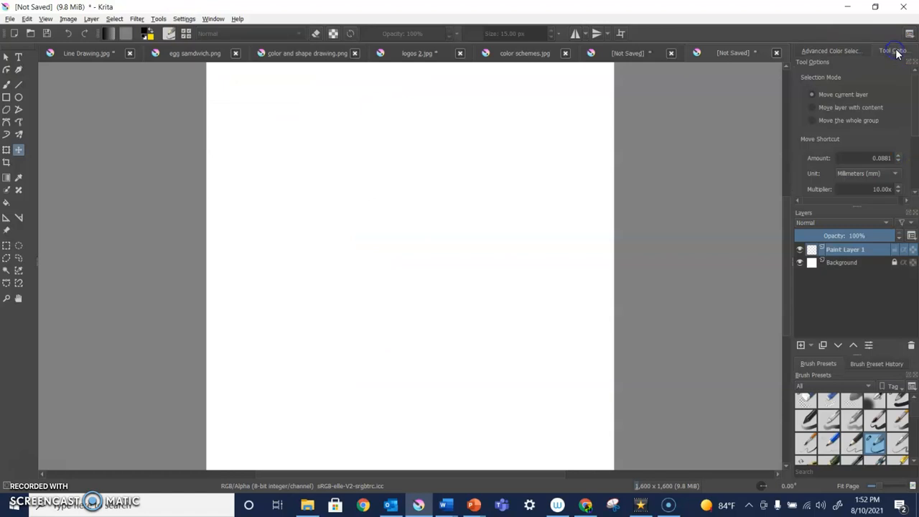
mouse_move(859, 60)
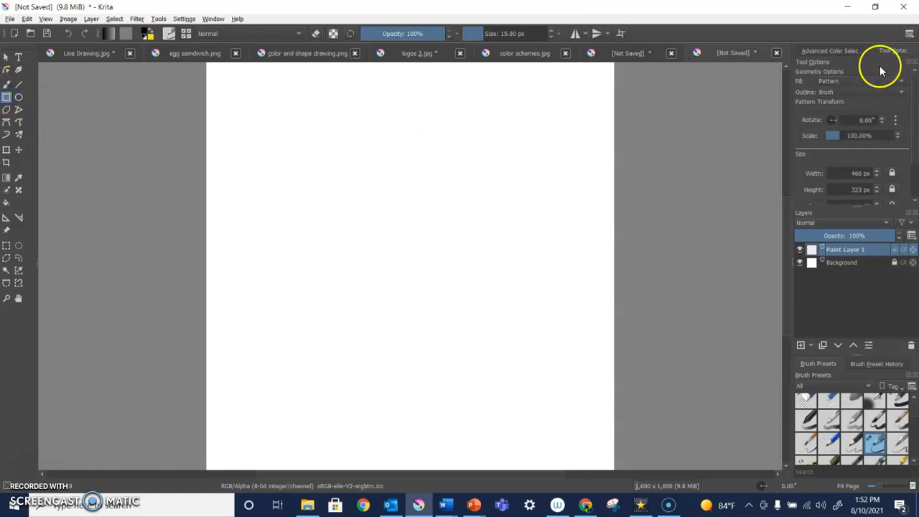
mouse_move(901, 80)
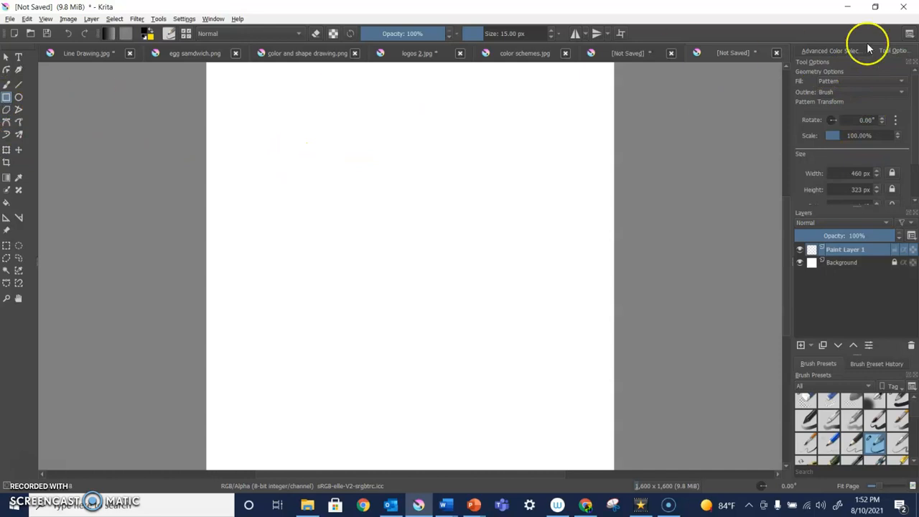
mouse_move(902, 85)
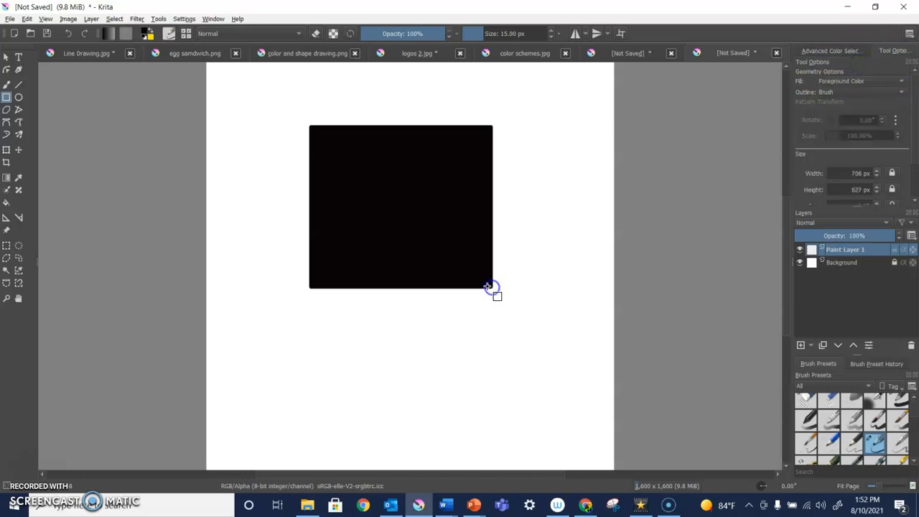
click(884, 83)
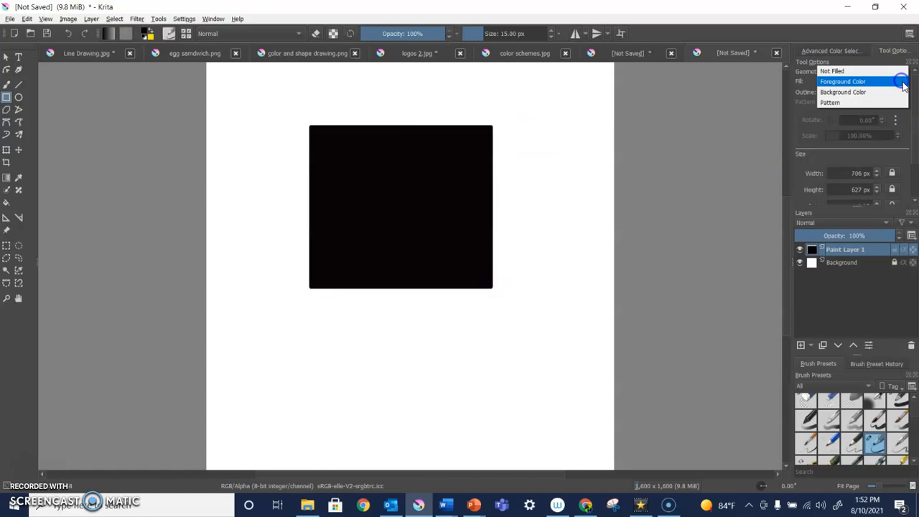
click(827, 92)
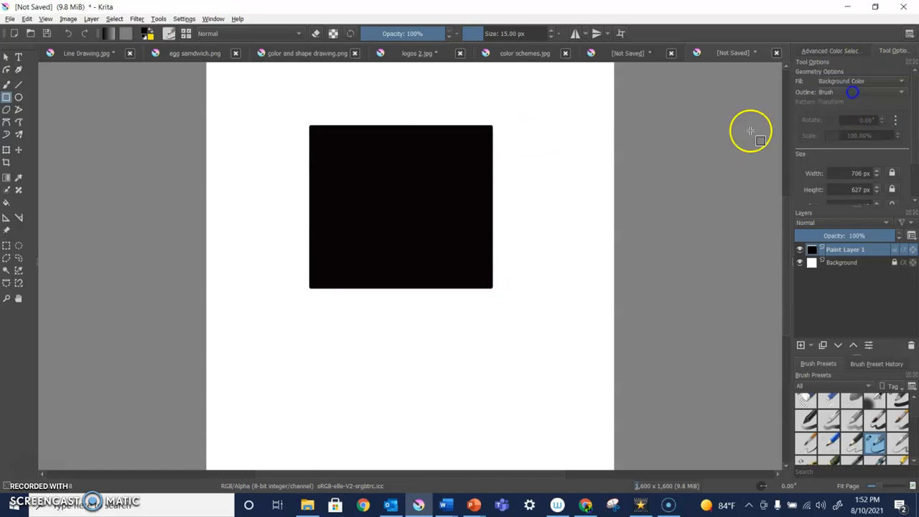
- Draw a yellow rectangle over the black one, paint a freehand squiggle, and switch to Select Shapes
drag(390, 98, 540, 230)
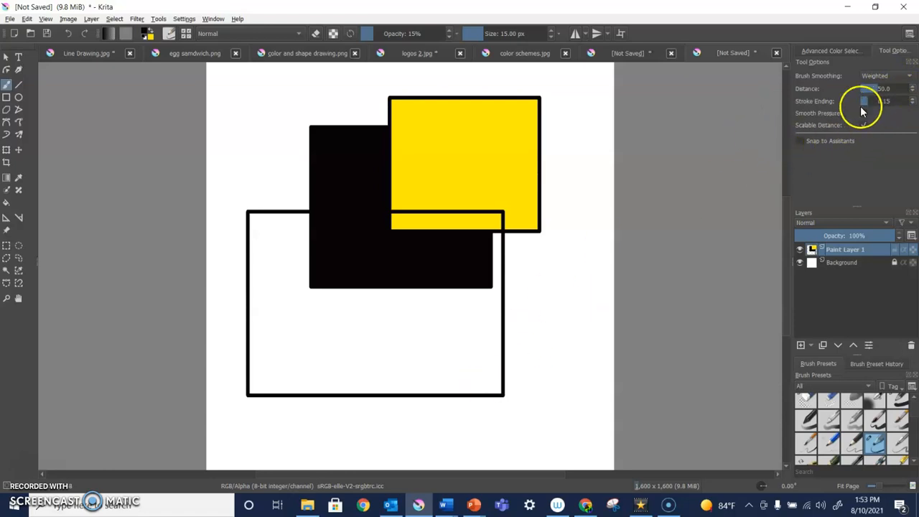
mouse_move(408, 337)
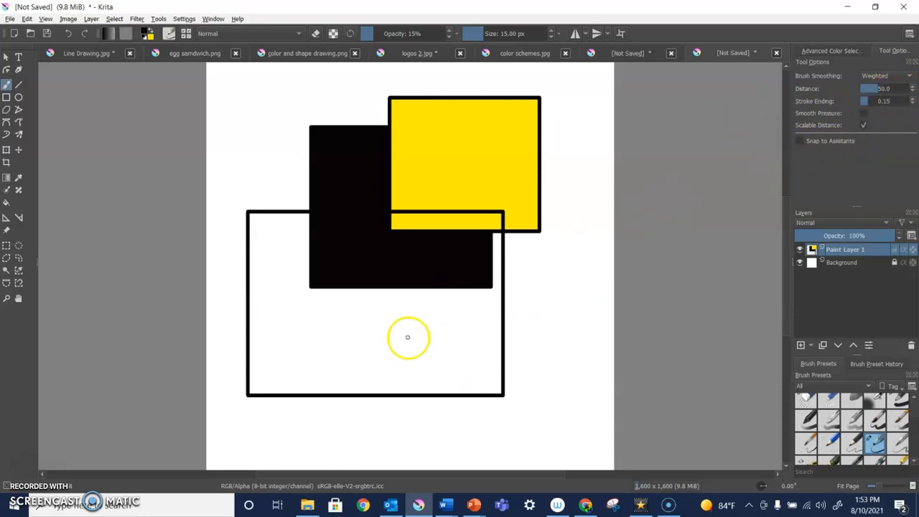
drag(322, 362, 394, 358)
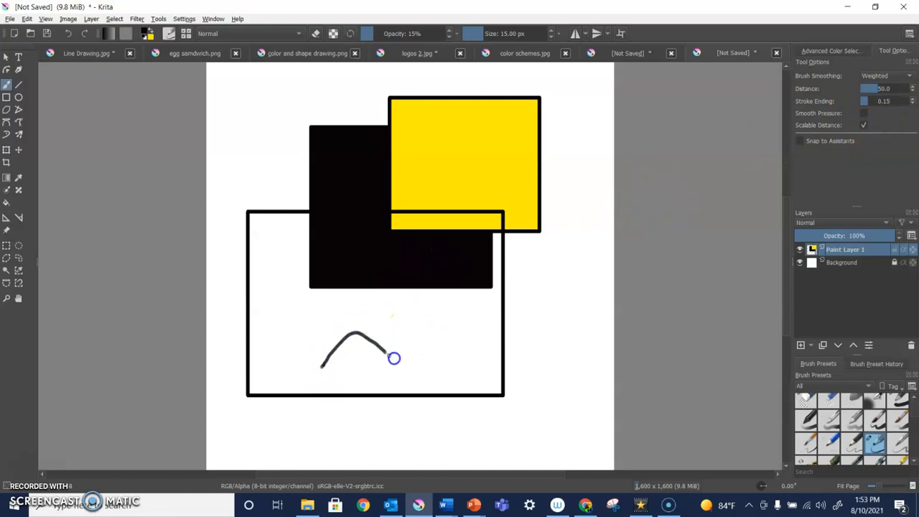
drag(393, 358, 540, 270)
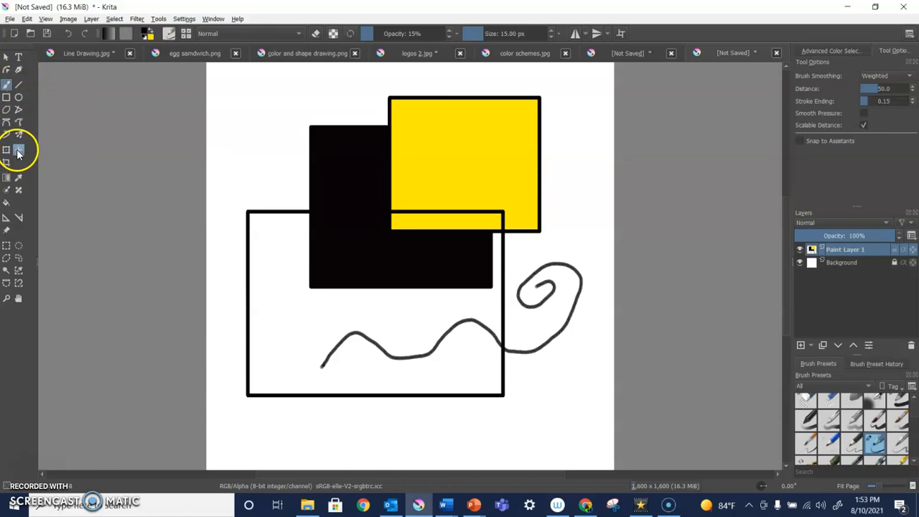
click(19, 151)
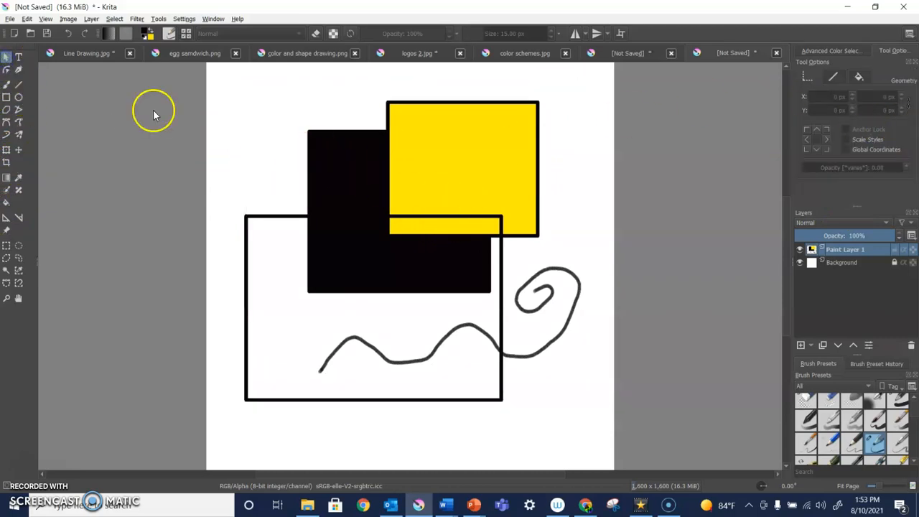
- Place a Placeholder Text box at the top left on a new vector layer and close the editor
click(19, 57)
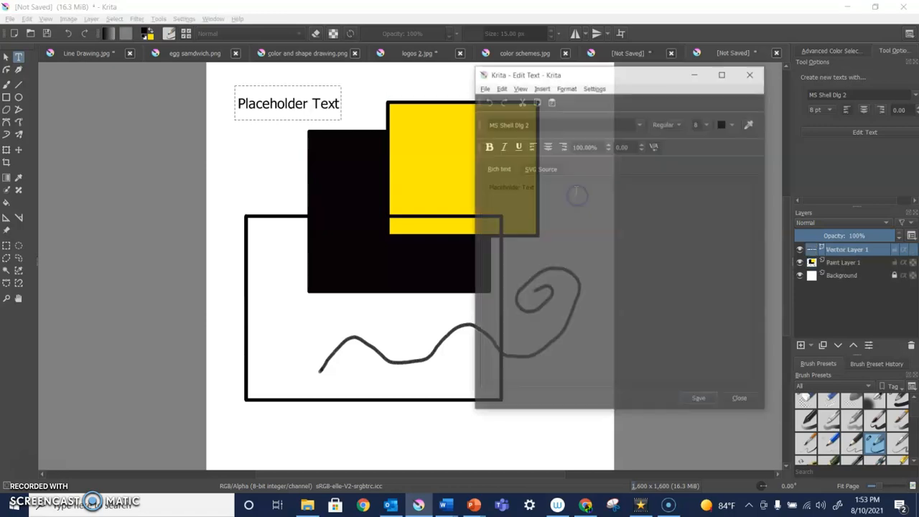
click(738, 398)
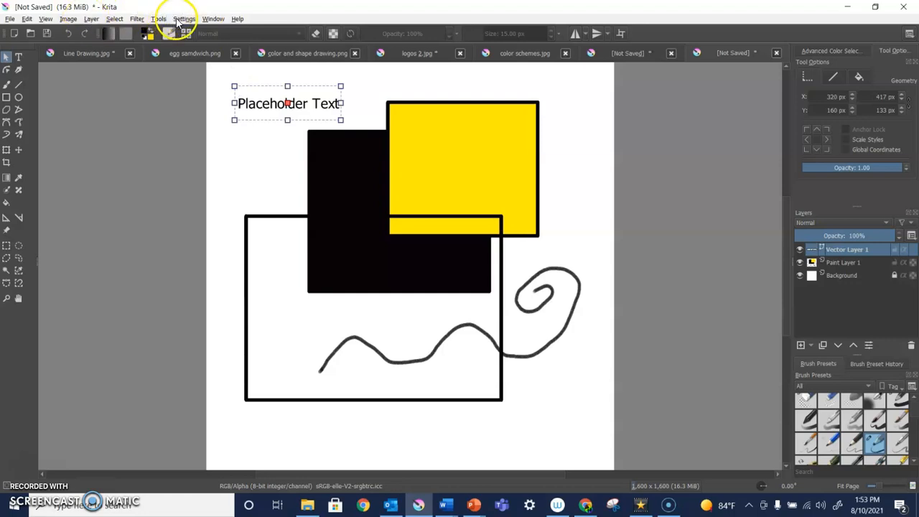
- Bring up the Settings choices to reach the docker list
click(184, 19)
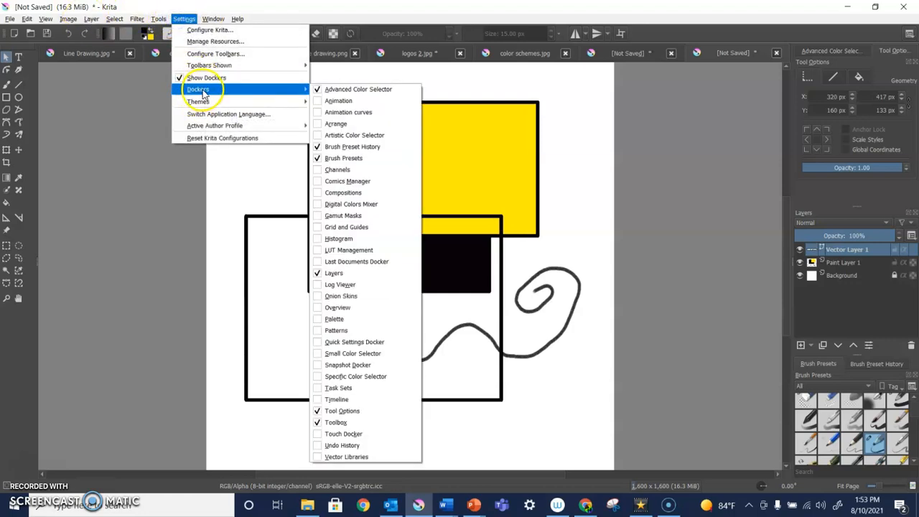
mouse_move(348, 227)
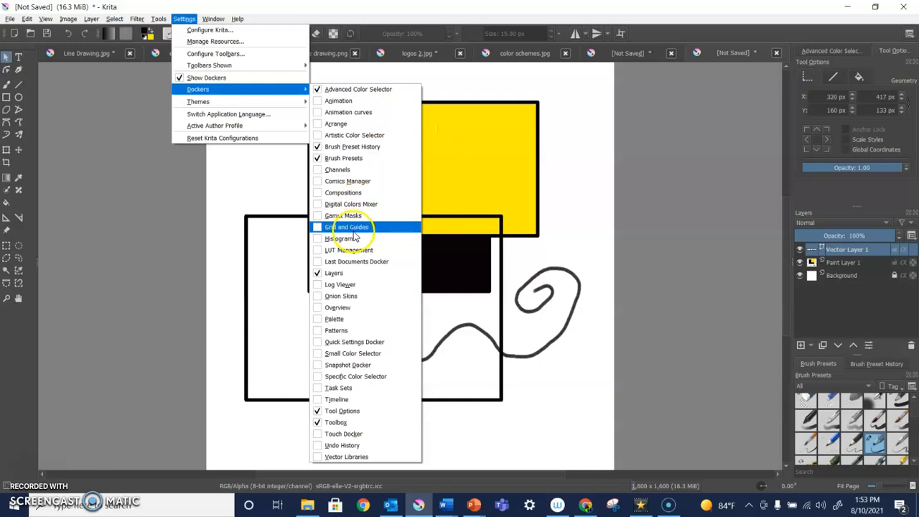
mouse_move(336, 331)
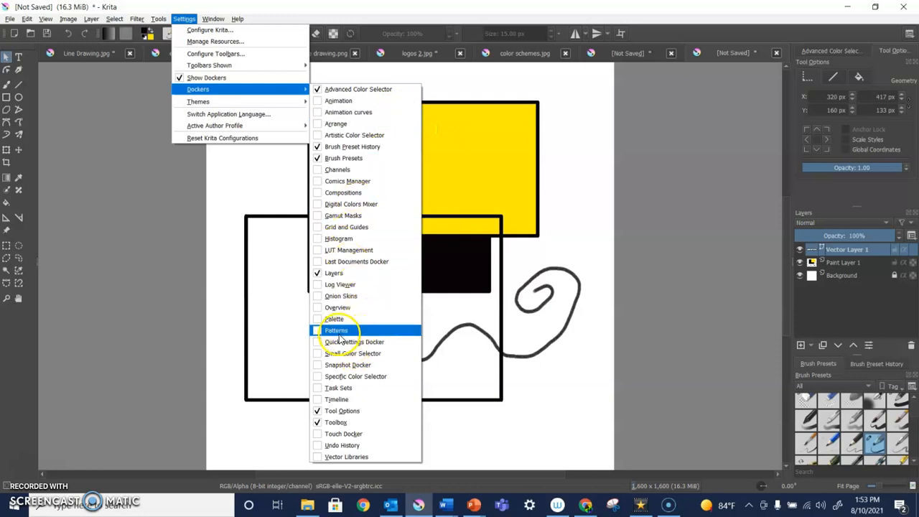